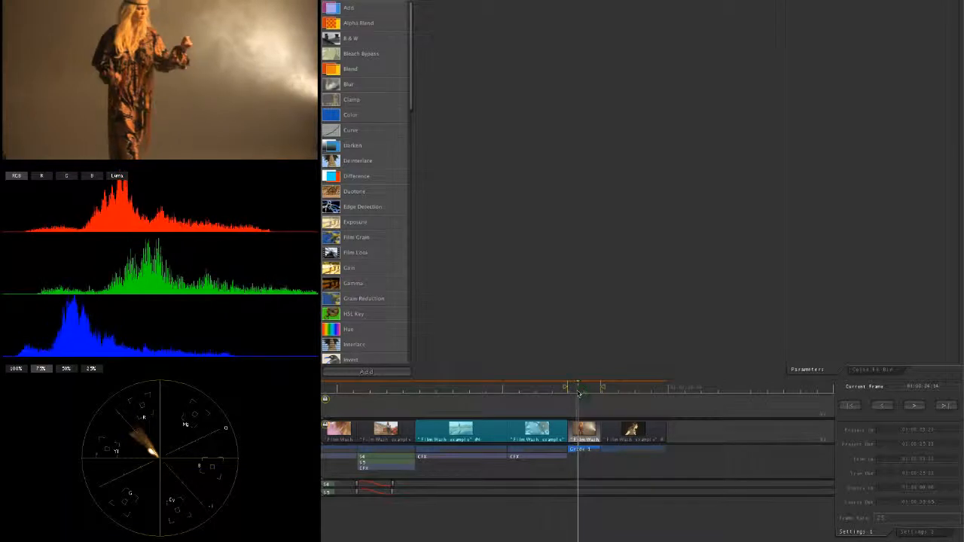
- Apply a brighter golden FilmWash preset to the woman-in-smoke clip
{"action": "left_click", "coordinate": [874, 369]}
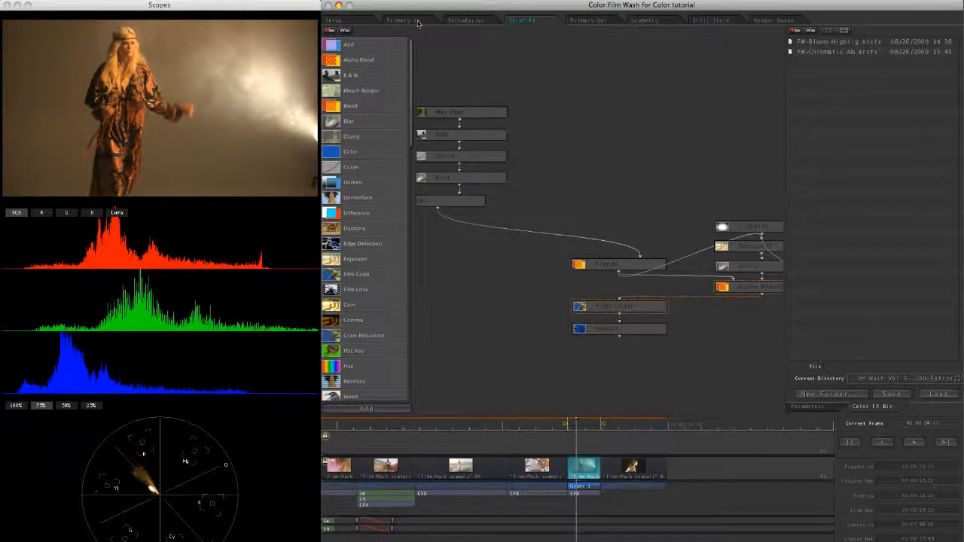
{"action": "left_click", "coordinate": [358, 60]}
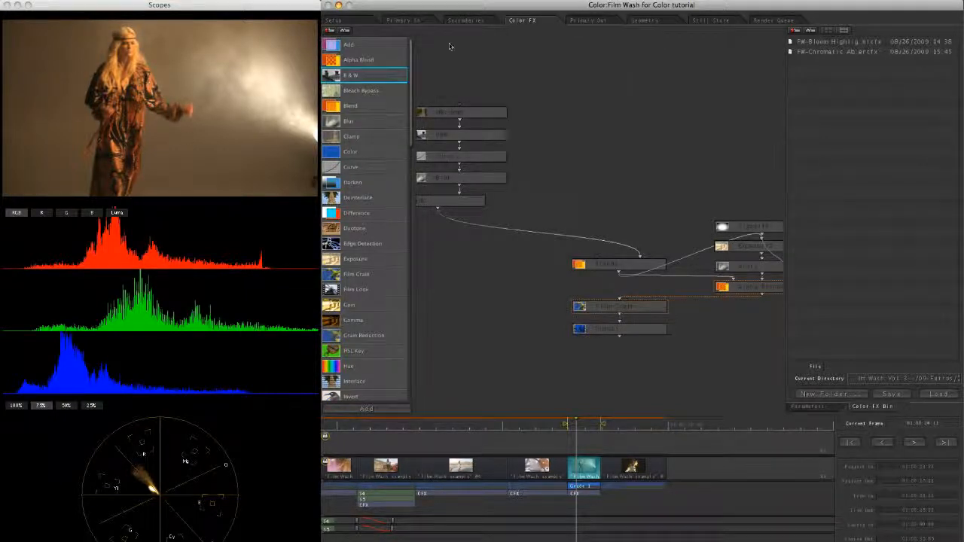
- Check Primary In and the Setup shot list, then move the playhead to the scarf clip
{"action": "left_click", "coordinate": [403, 20]}
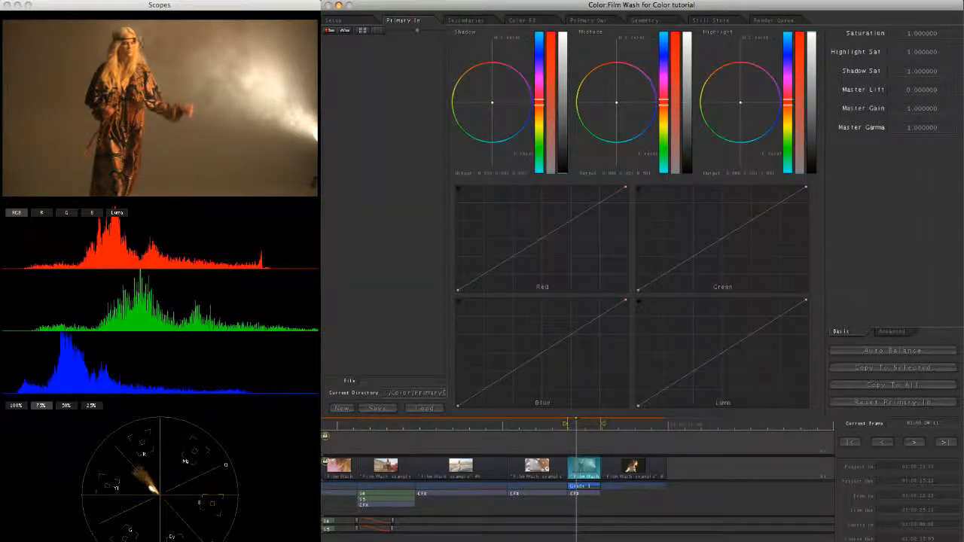
{"action": "left_click", "coordinate": [521, 19]}
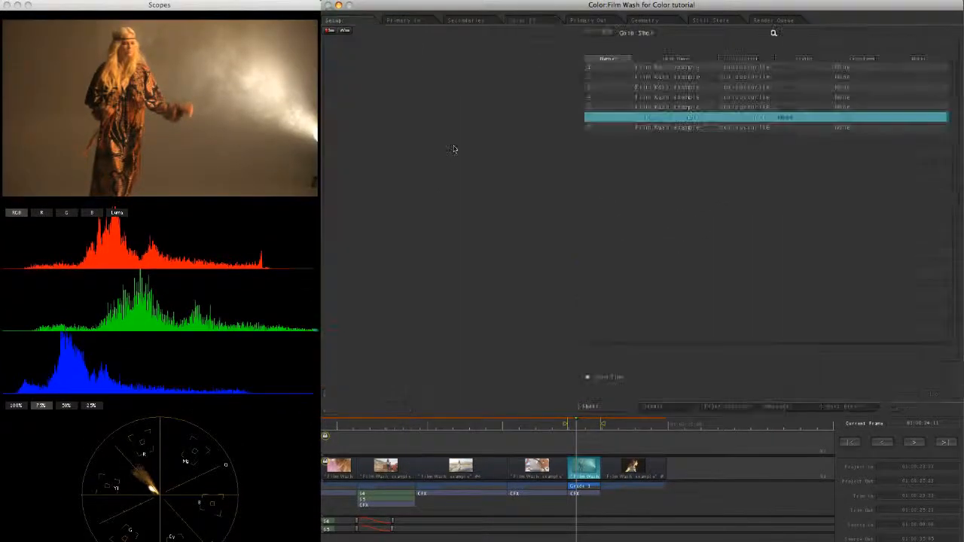
{"action": "left_click", "coordinate": [403, 20]}
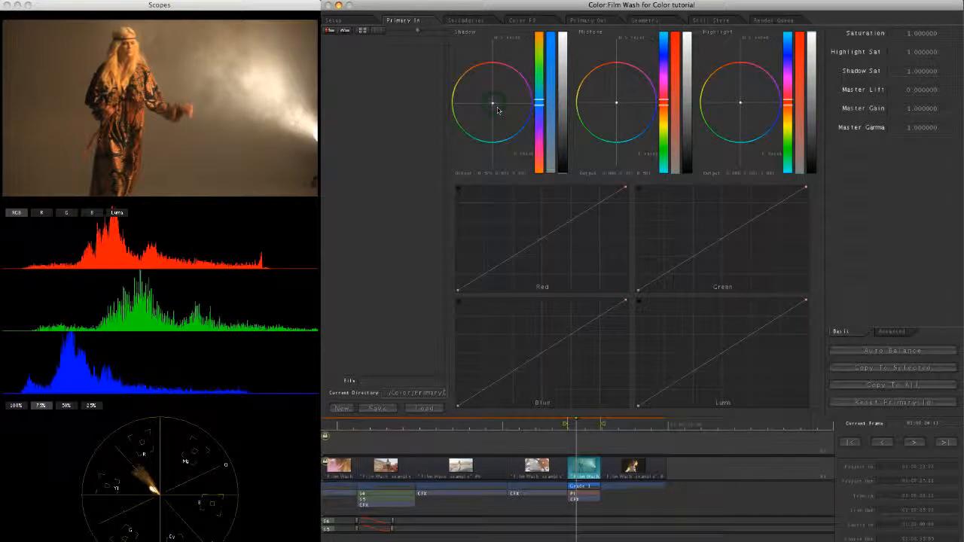
{"action": "left_click", "coordinate": [617, 102]}
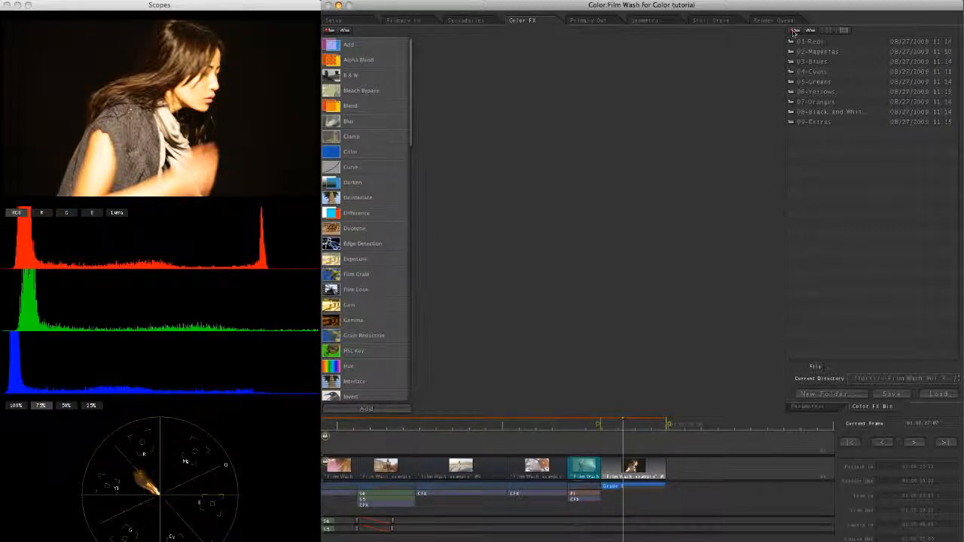
- Open the Black and White preset folder in the Color FX bin for the scarf clip
{"action": "left_click", "coordinate": [828, 111]}
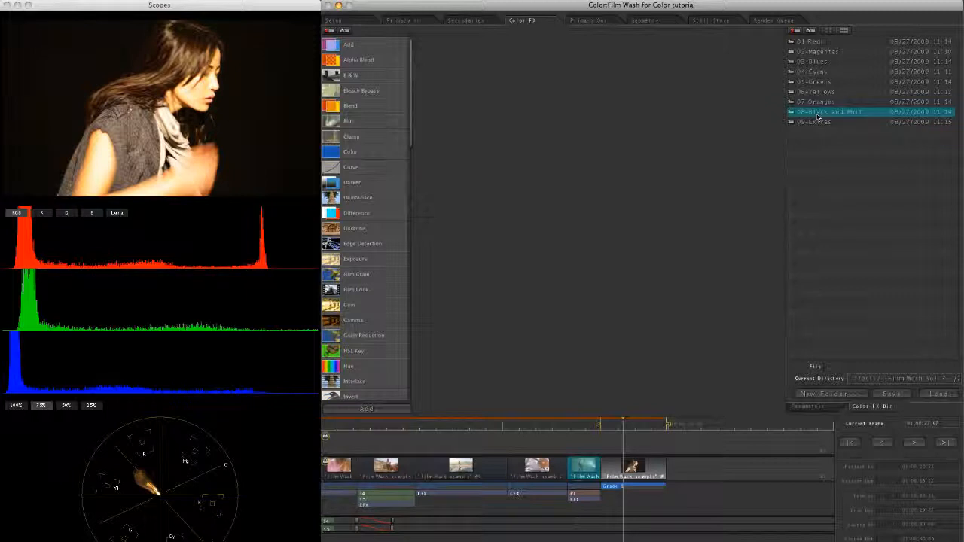
{"action": "double_click", "coordinate": [828, 111]}
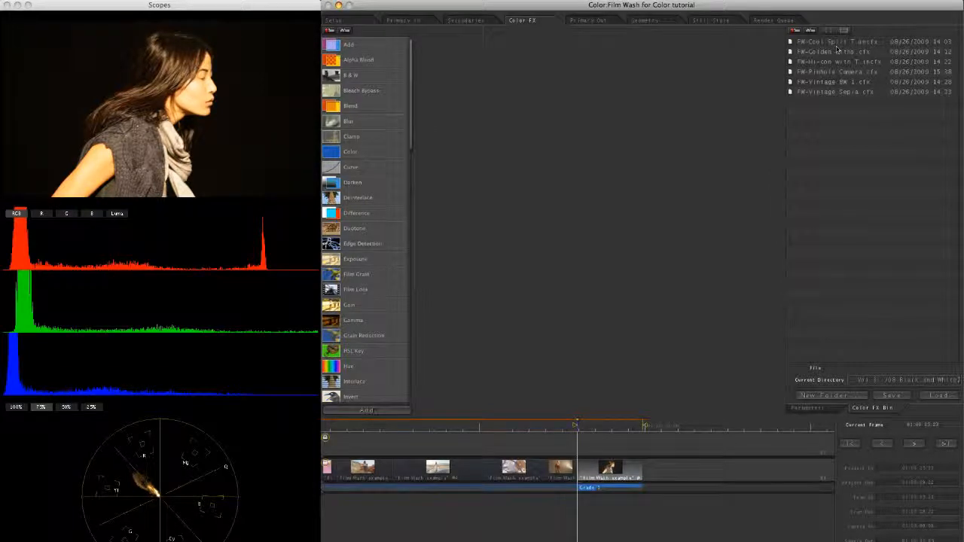
{"action": "mouse_move", "coordinate": [813, 143]}
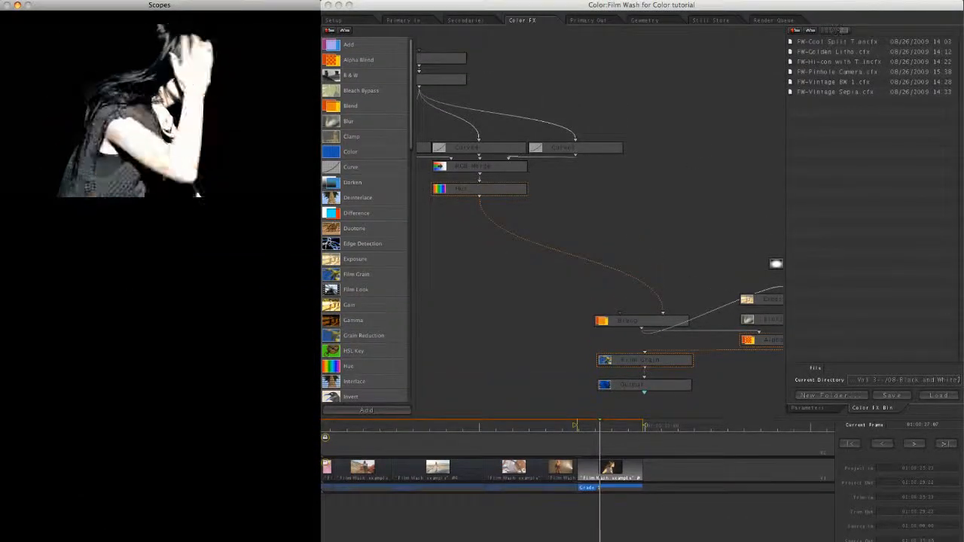
- Lower and fine-tune the black-and-white look's Shift value on its node
{"action": "left_click", "coordinate": [479, 188]}
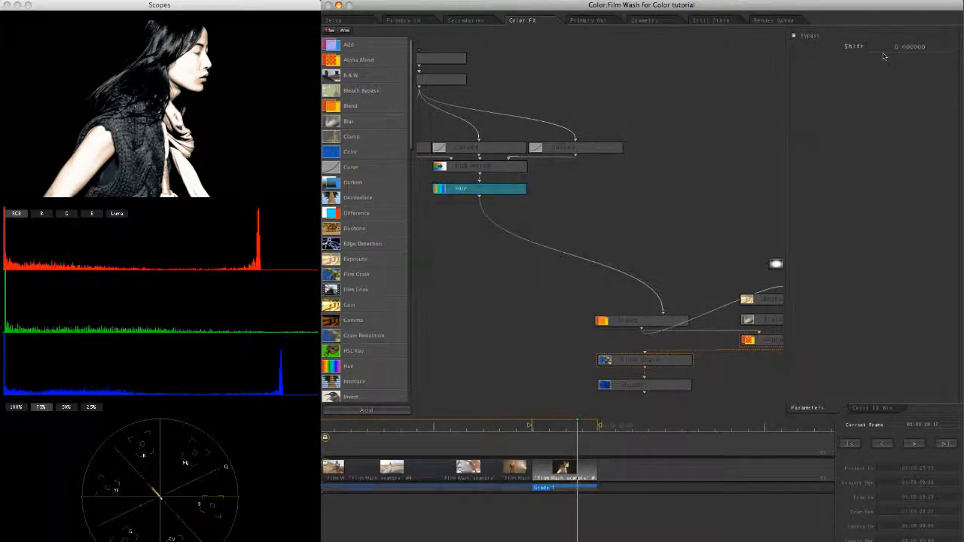
{"action": "left_click_drag", "start_coordinate": [896, 47], "coordinate": [912, 47]}
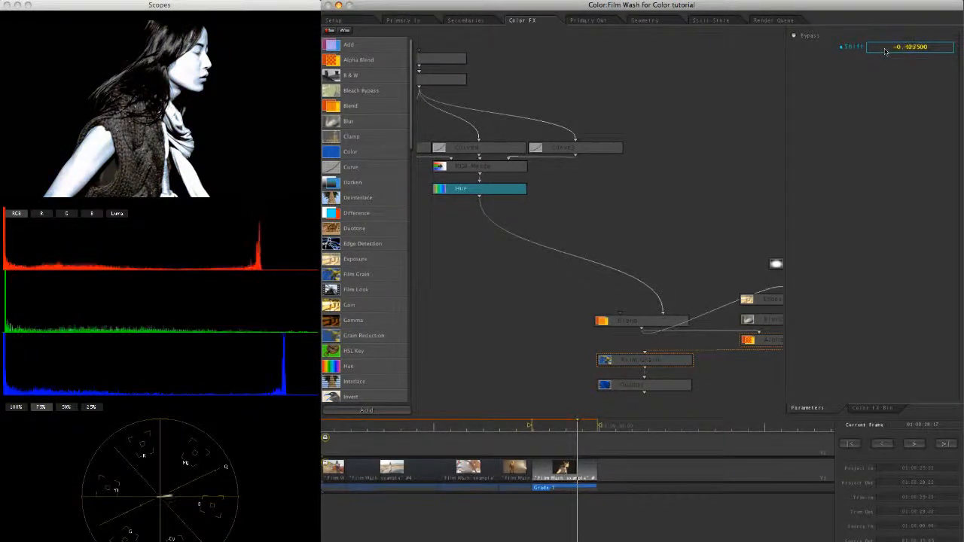
{"action": "left_click_drag", "start_coordinate": [911, 46], "coordinate": [888, 47]}
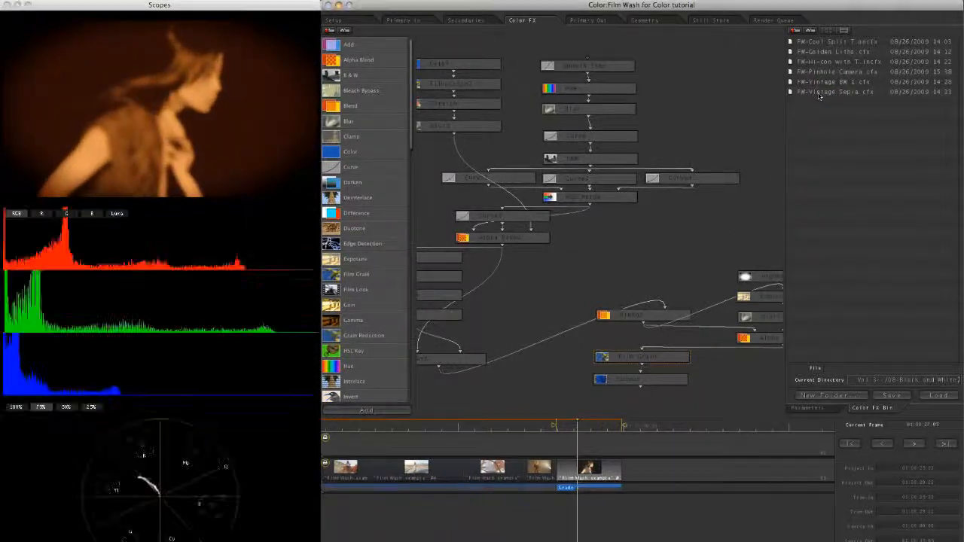
- Apply the Graphic Red FilmWash preset, replacing the sepia look
{"action": "left_click", "coordinate": [836, 81]}
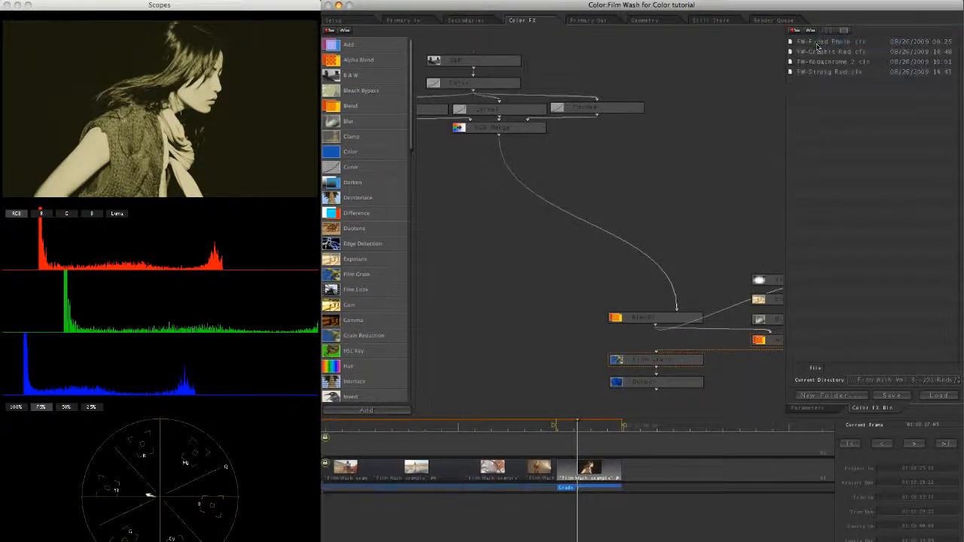
{"action": "left_click", "coordinate": [829, 51]}
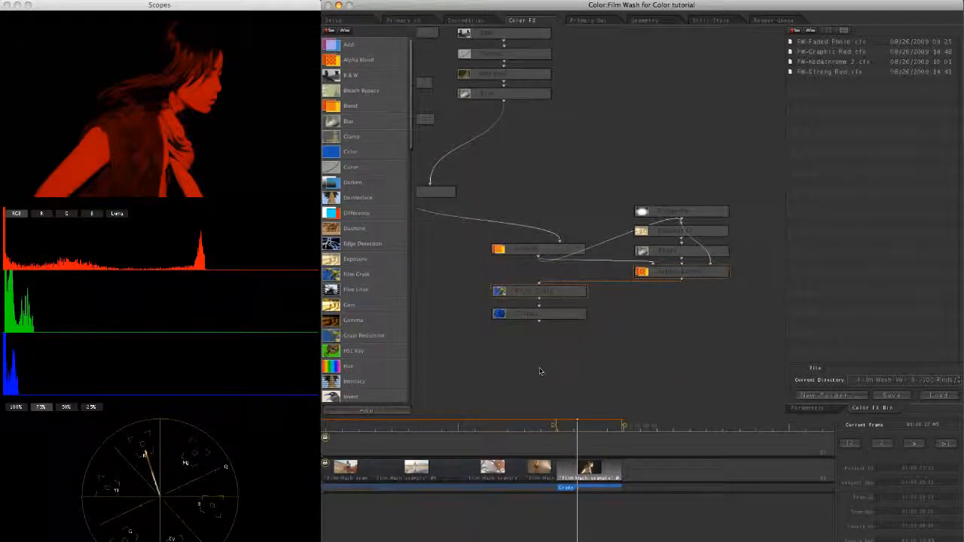
- Show the Blend node's settings at full strength, then select the next node
{"action": "left_click", "coordinate": [351, 165]}
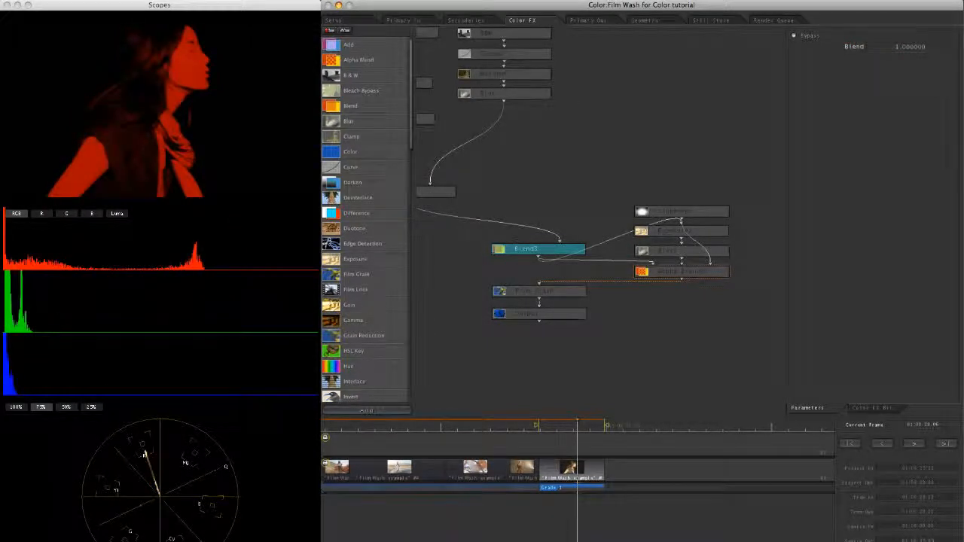
{"action": "left_click", "coordinate": [680, 231]}
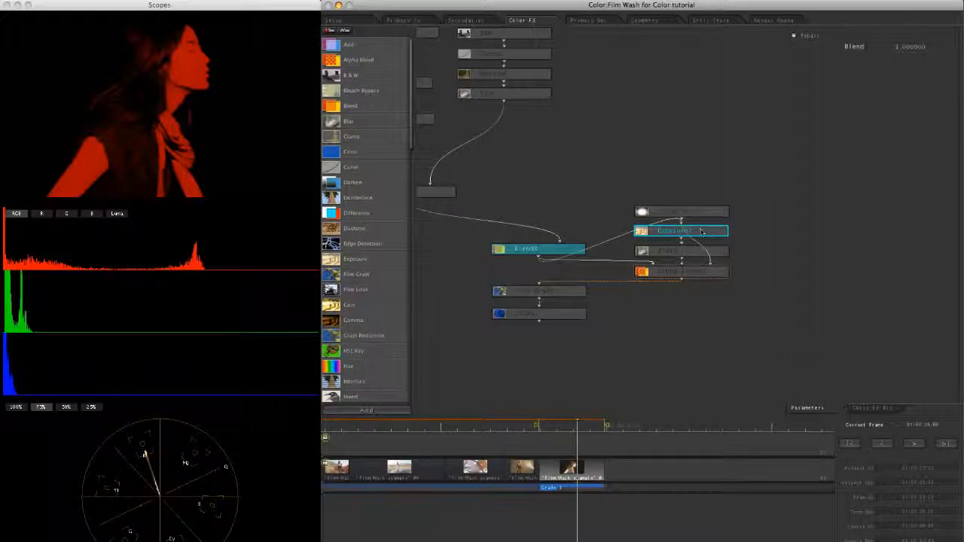